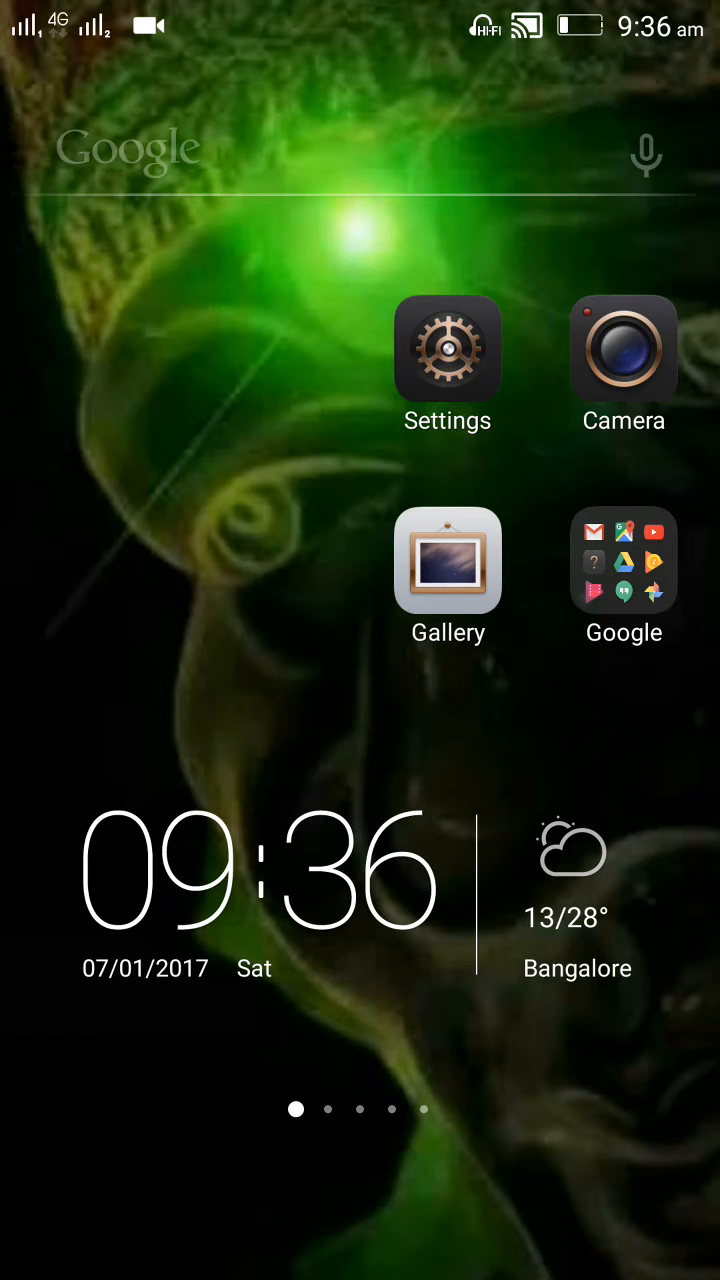
Swipe to the home-screen page holding Phone, Learn C#, Chrome, Messaging and Contacts.
{"action": "scroll", "scroll_direction": "left", "scroll_amount": 3}
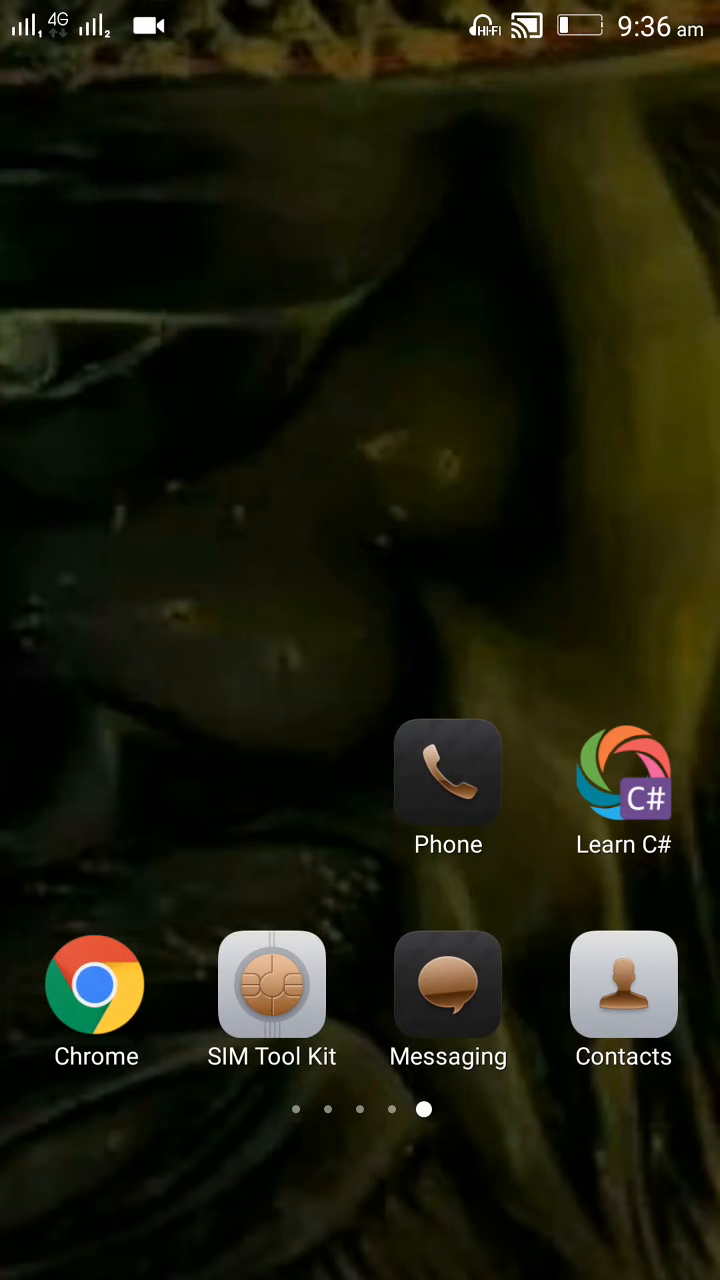
Load google.co.in in Chrome as the desktop site, then return to the home screen.
{"action": "left_click", "coordinate": [96, 984]}
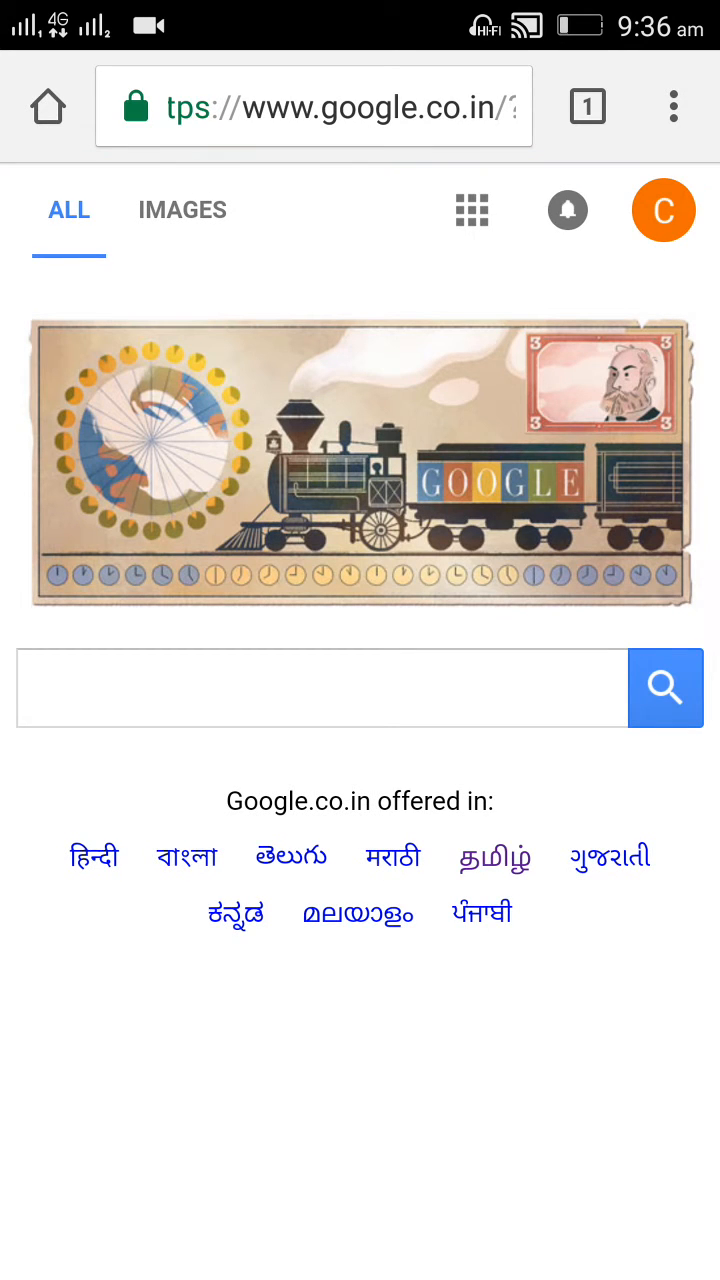
{"action": "left_click", "coordinate": [674, 108]}
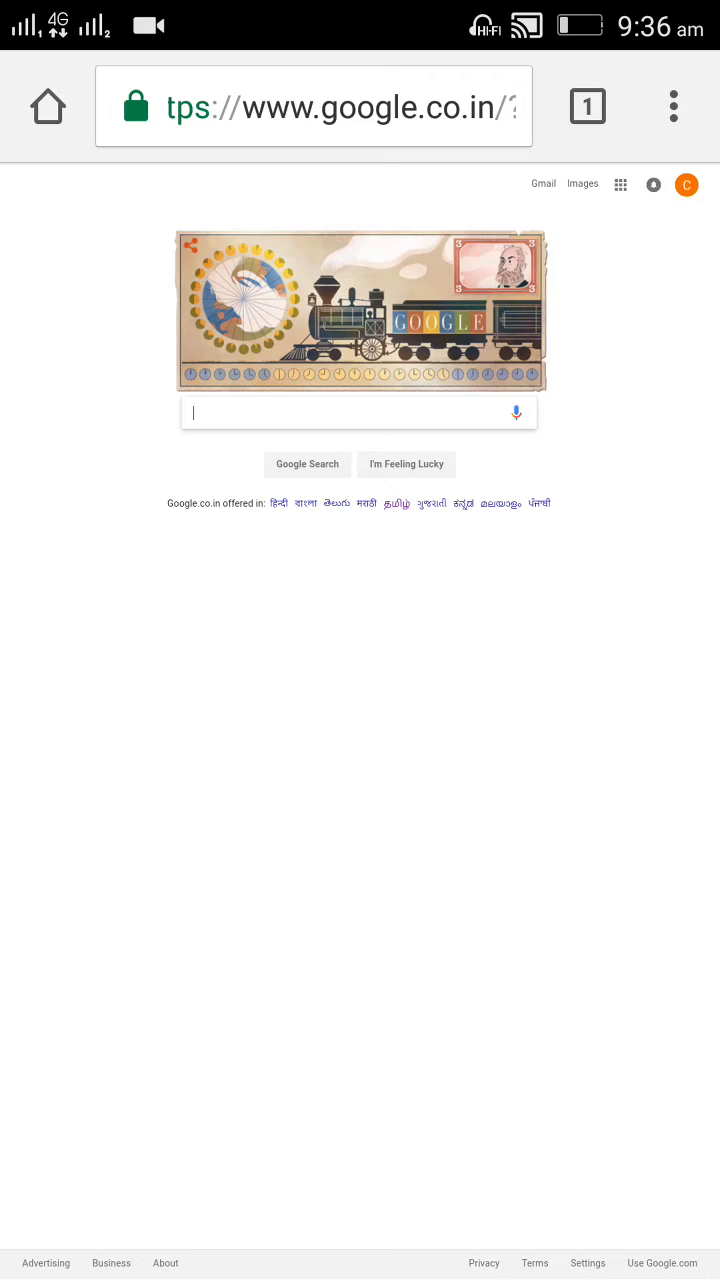
{"action": "key", "text": "Home"}
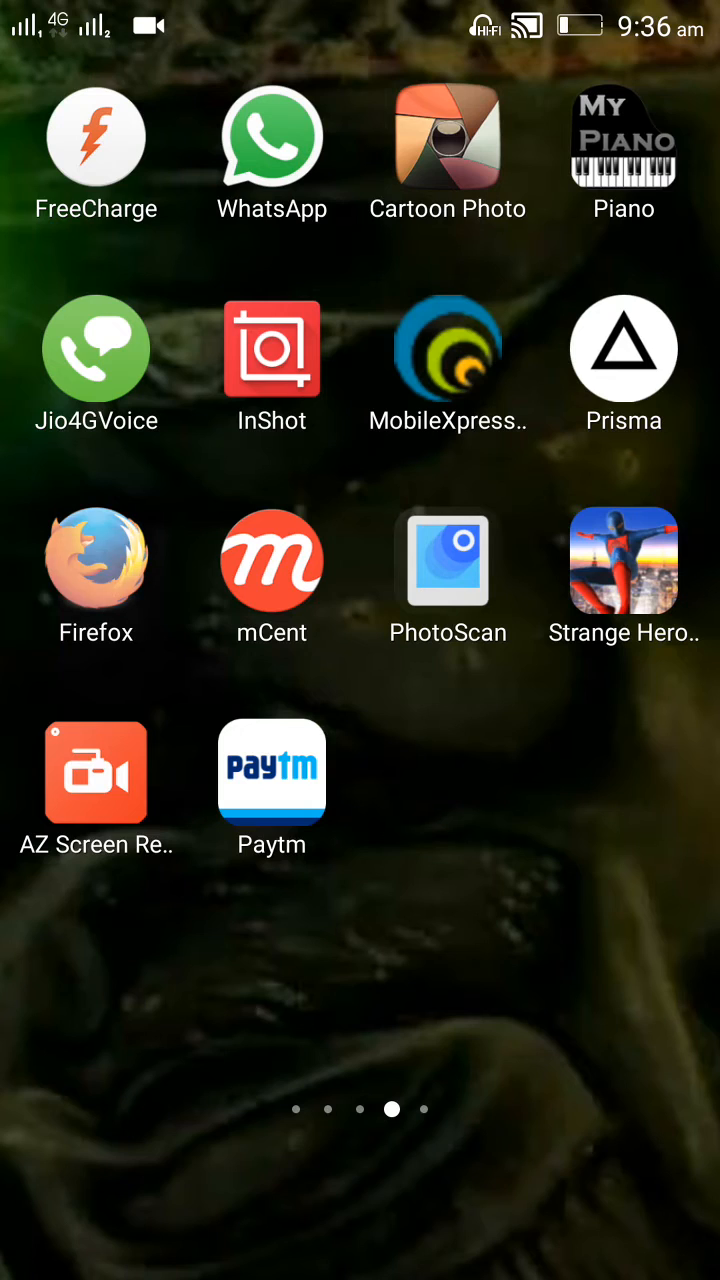
Launch Firefox to its start page listing YouTube and Google top sites.
{"action": "left_click", "coordinate": [96, 560]}
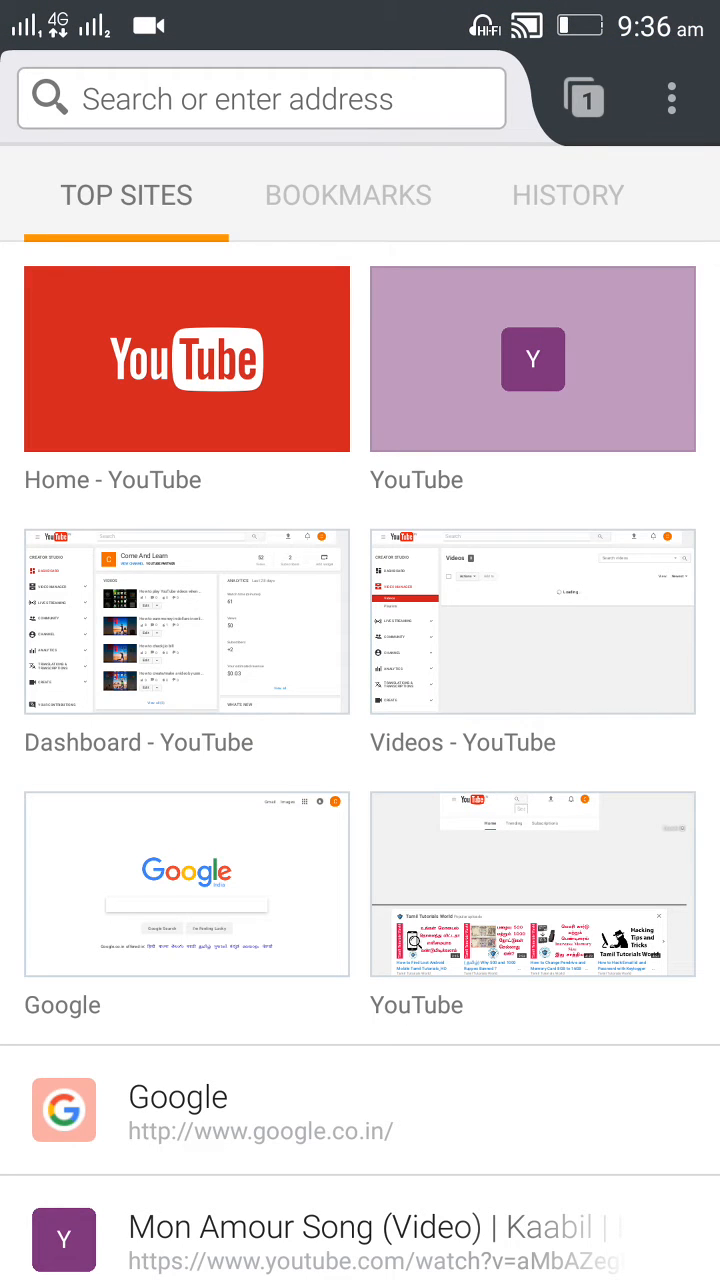
{"action": "left_click", "coordinate": [670, 100]}
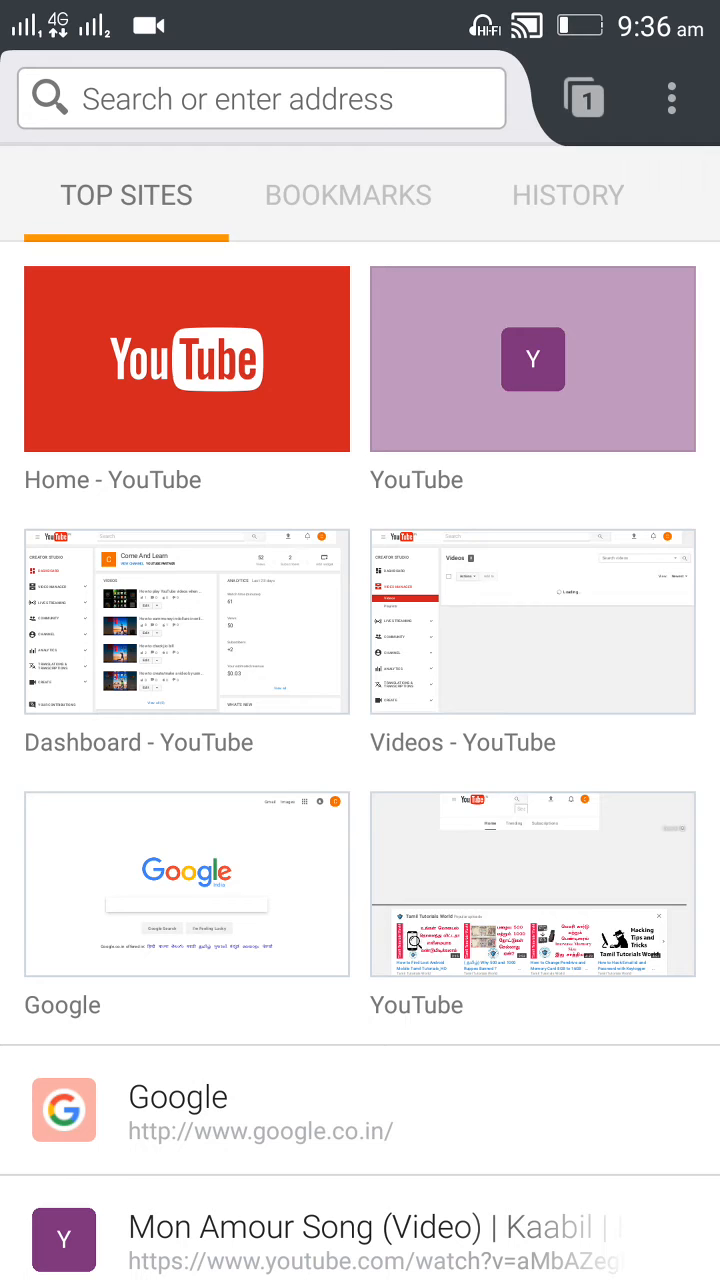
{"action": "left_click", "coordinate": [670, 100]}
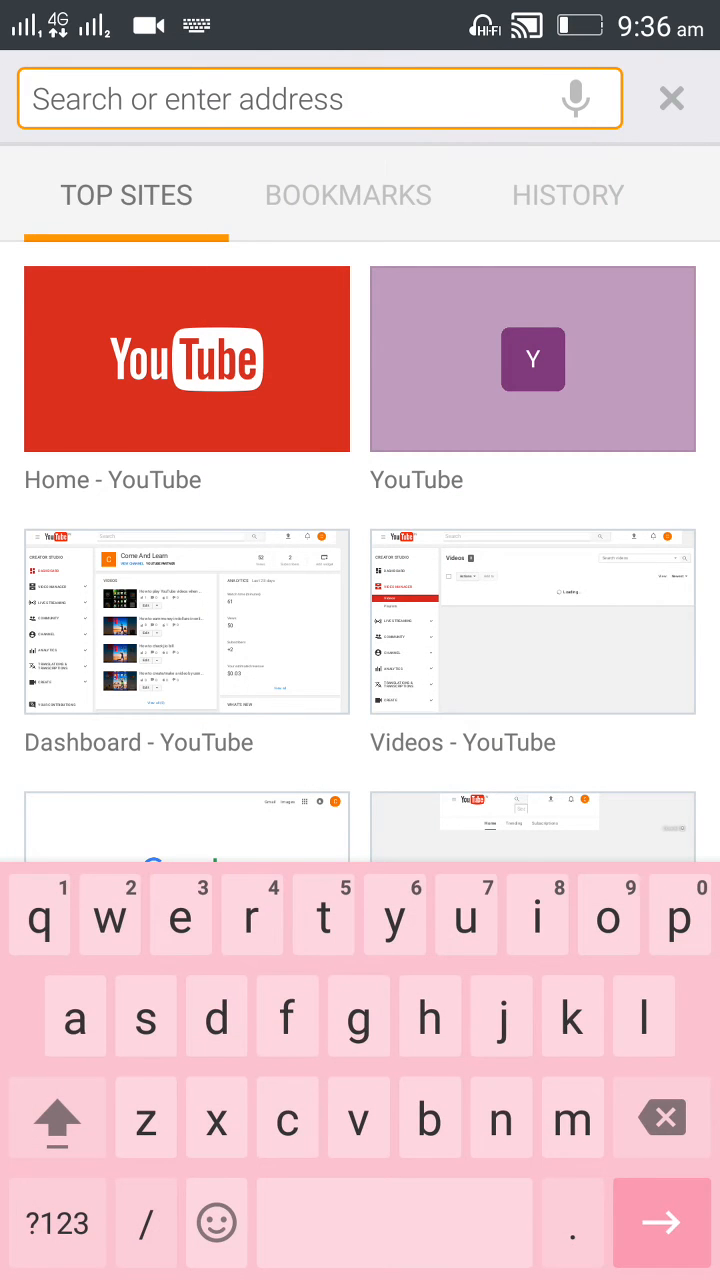
{"action": "type", "text": "www.youtube.com/"}
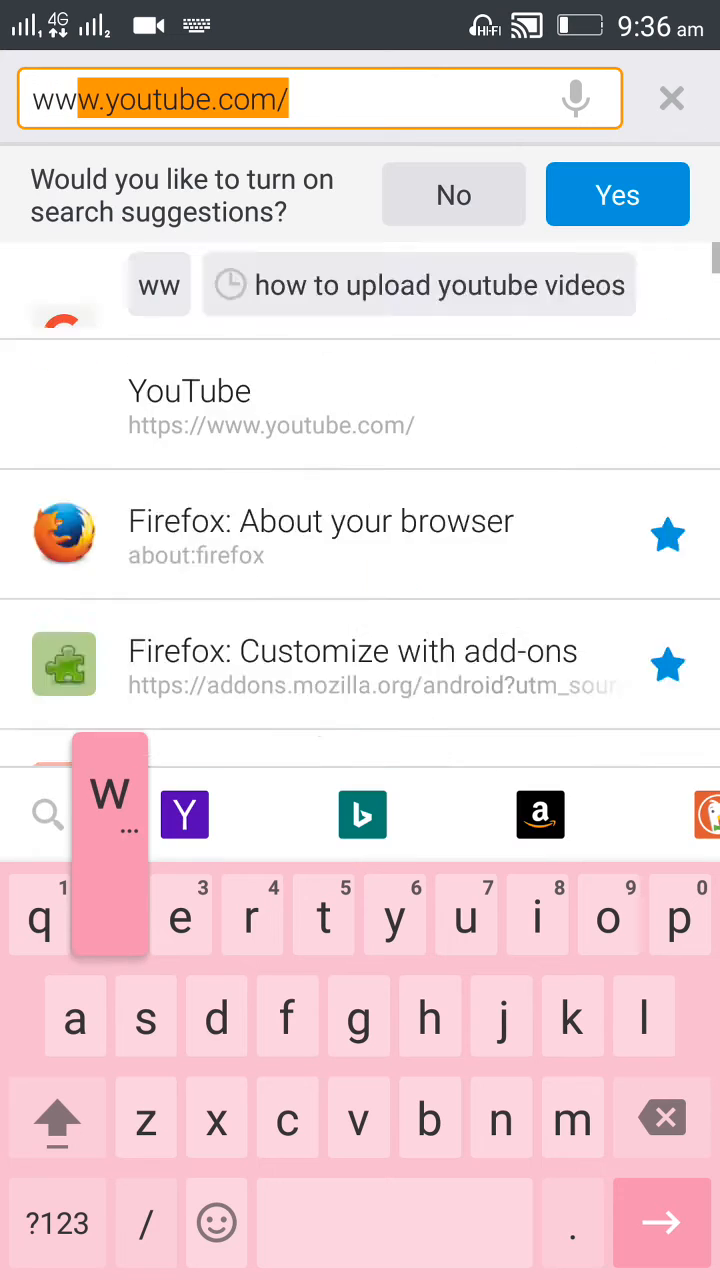